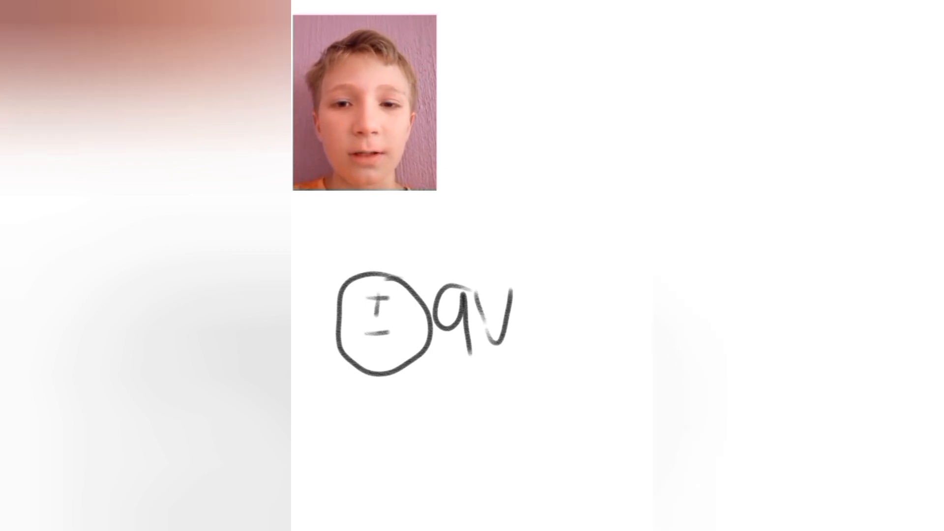
Draw the wires out from the 9V battery and sketch the LED labelled 2V
drag(383, 374, 385, 409)
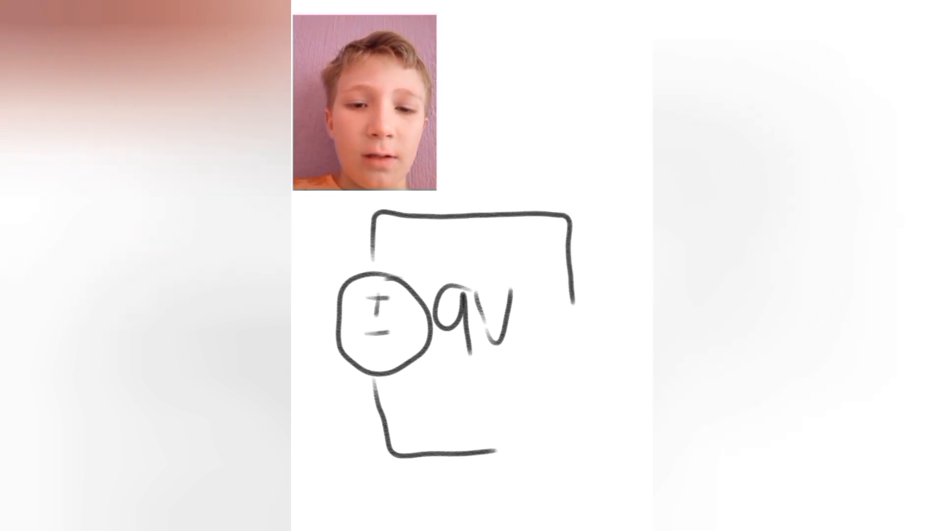
drag(567, 295, 566, 338)
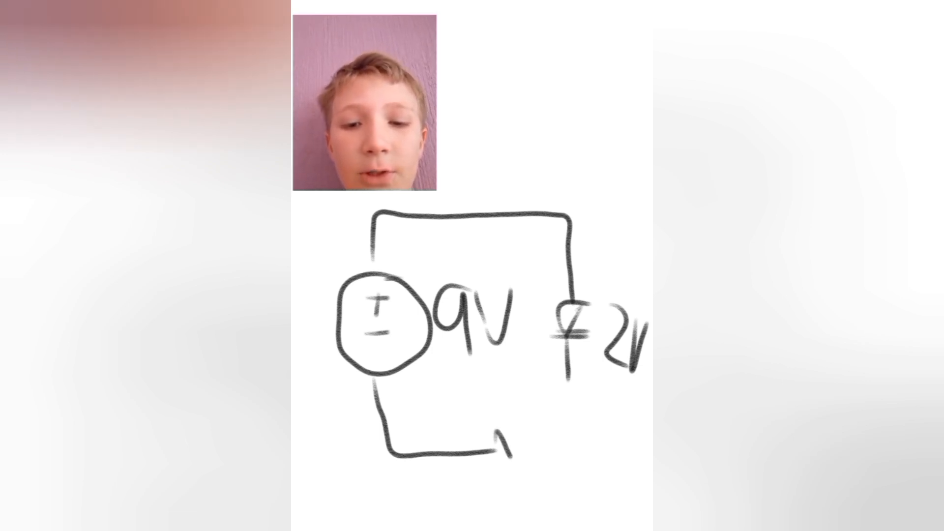
drag(493, 428, 542, 476)
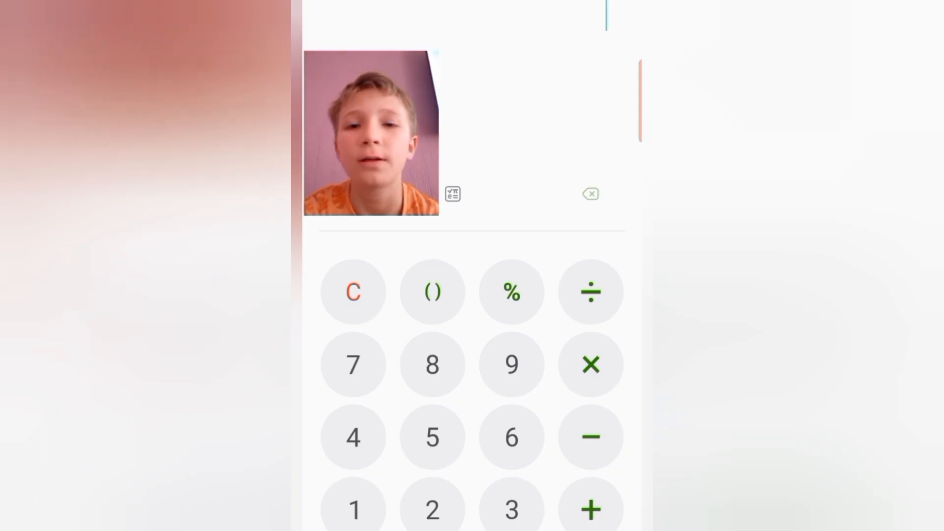
Tap a Calculator key to begin working out the resistor value
click(591, 291)
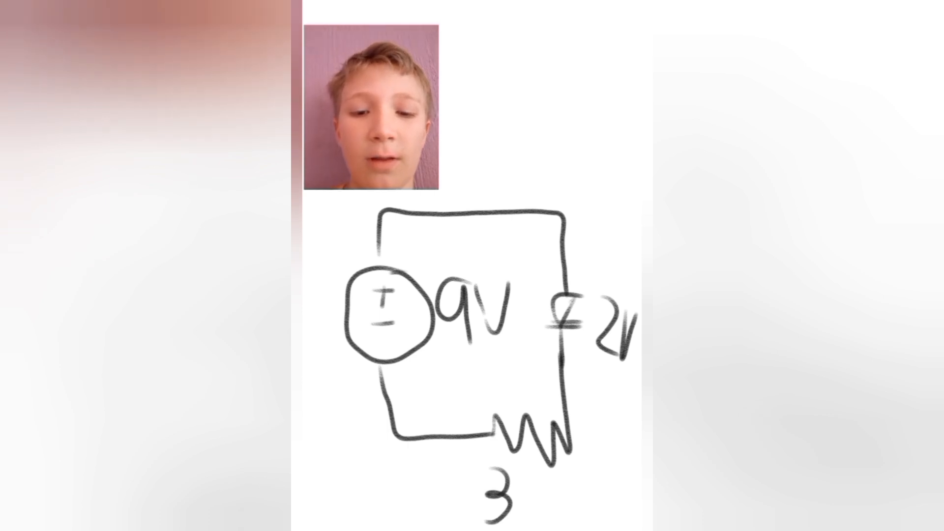
Handwrite 5 beneath the resistor zigzag so its label reads 35
text(5)
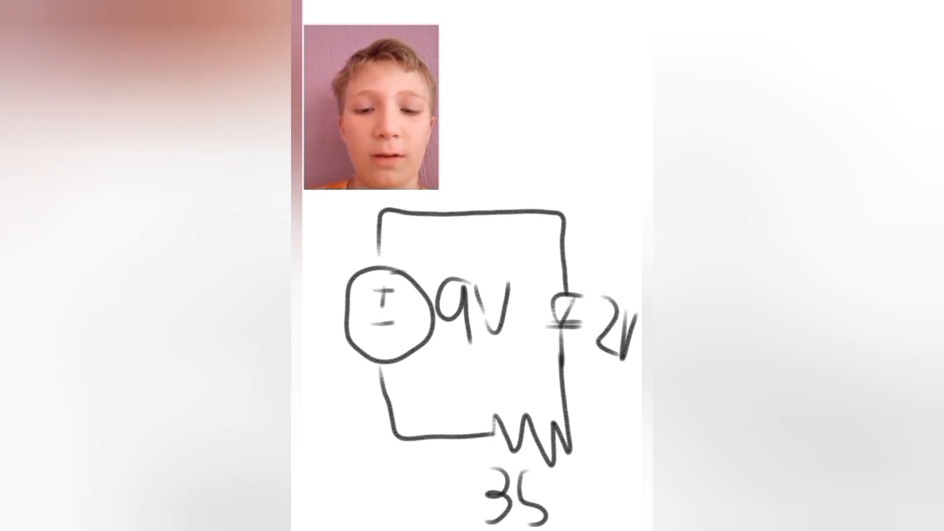